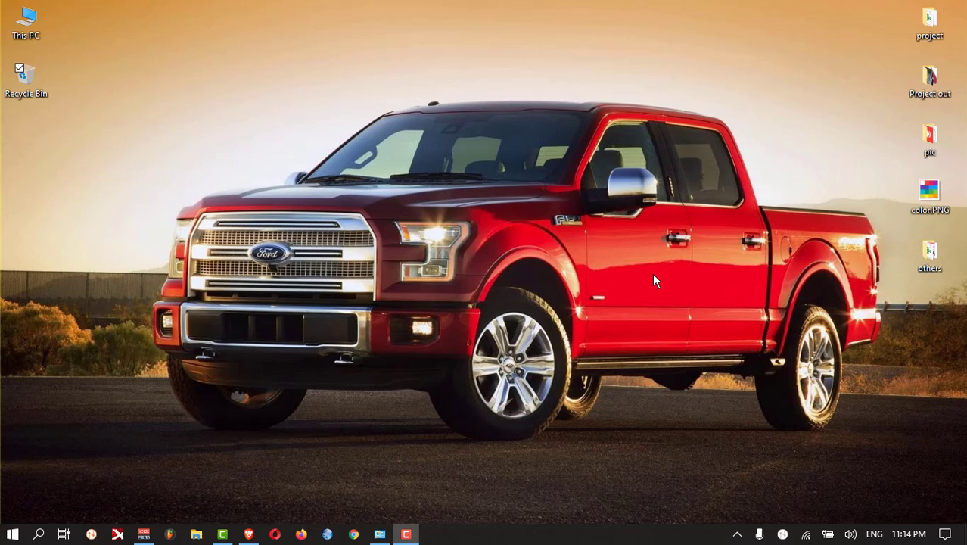
Step: Search the Start menu for 'cmd' to launch Command Prompt
click(40, 534)
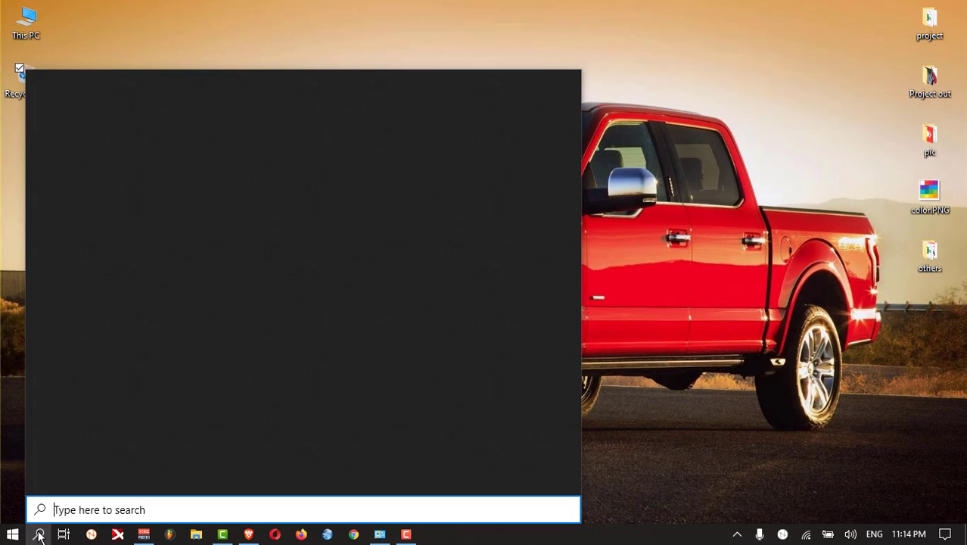
text(cm)
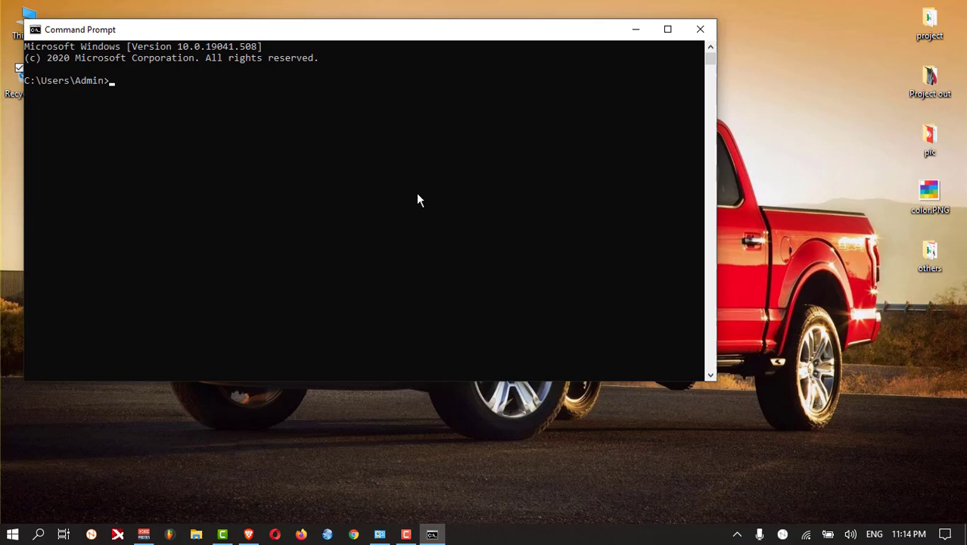
Step: Run ipconfig /all to list the full configuration of every network adapter
text(i)
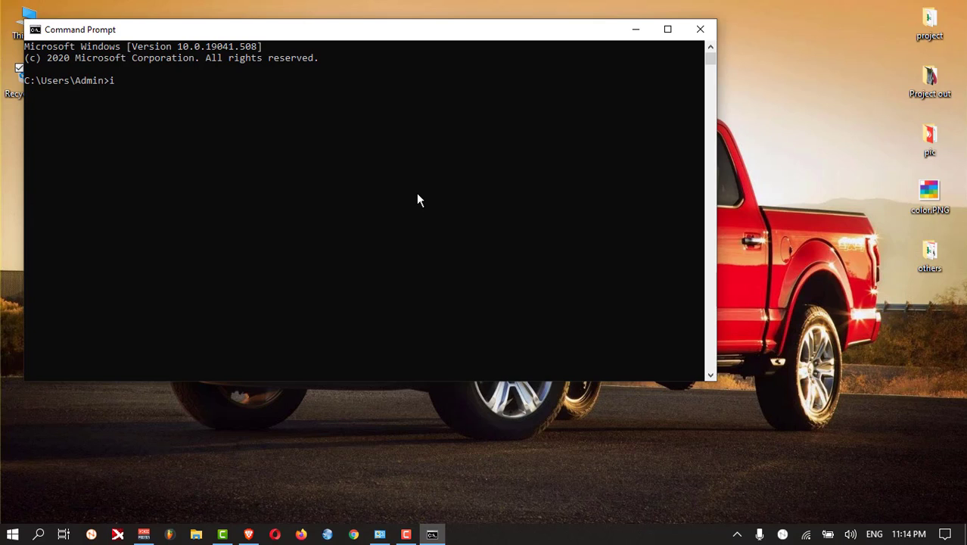
text(pcon)
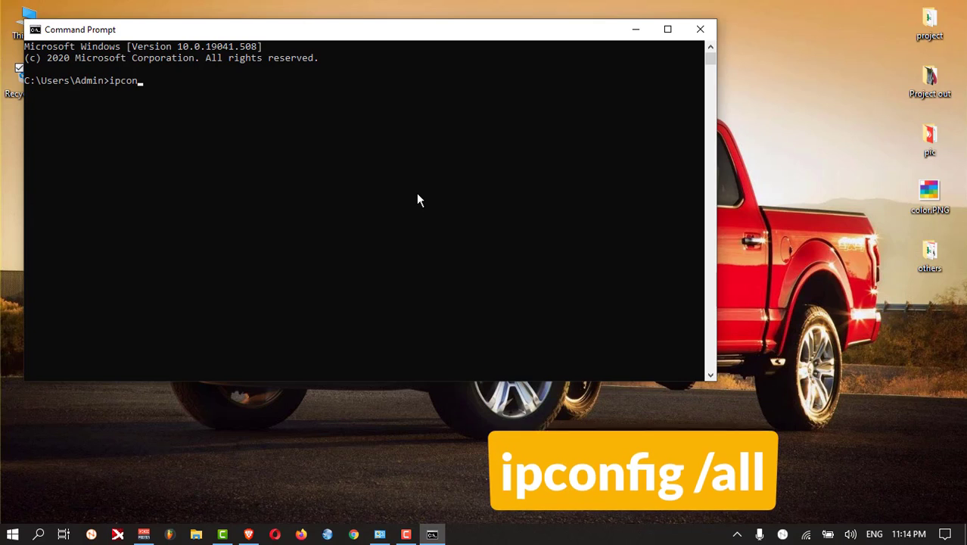
text(fig)
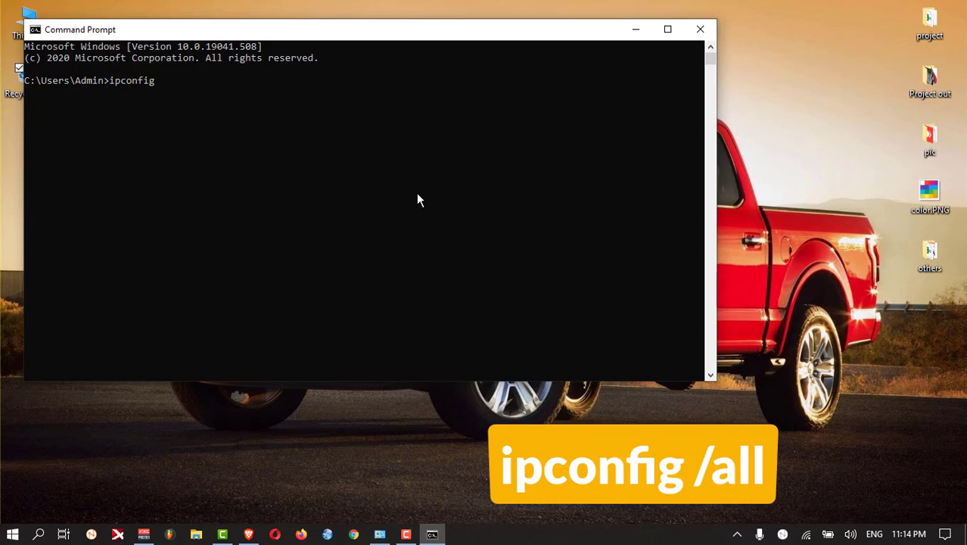
text(/)
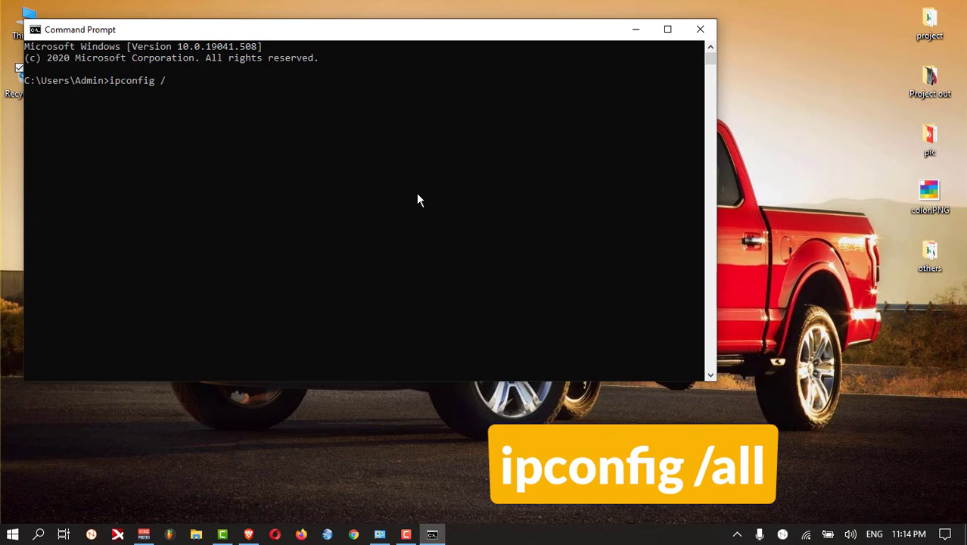
text(a)
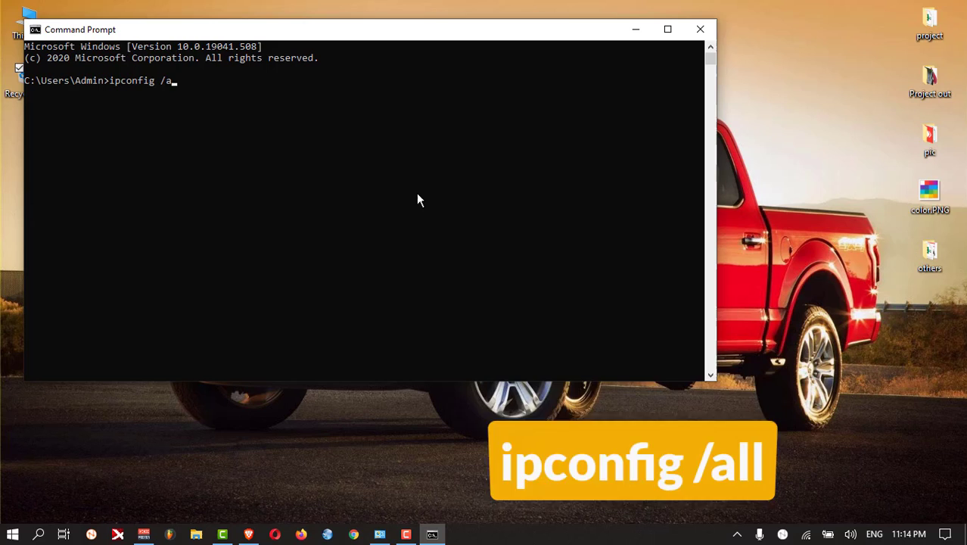
text(ll)
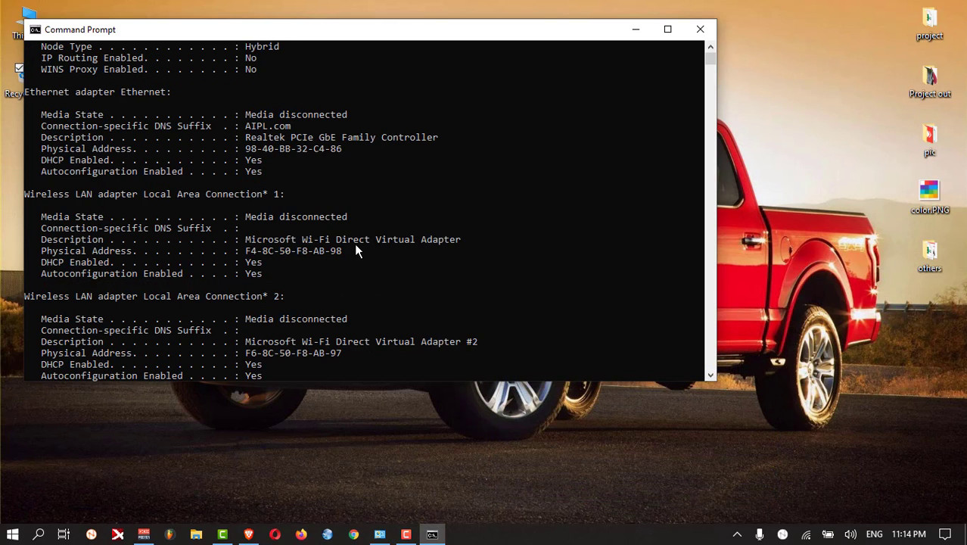
scroll(down, 3)
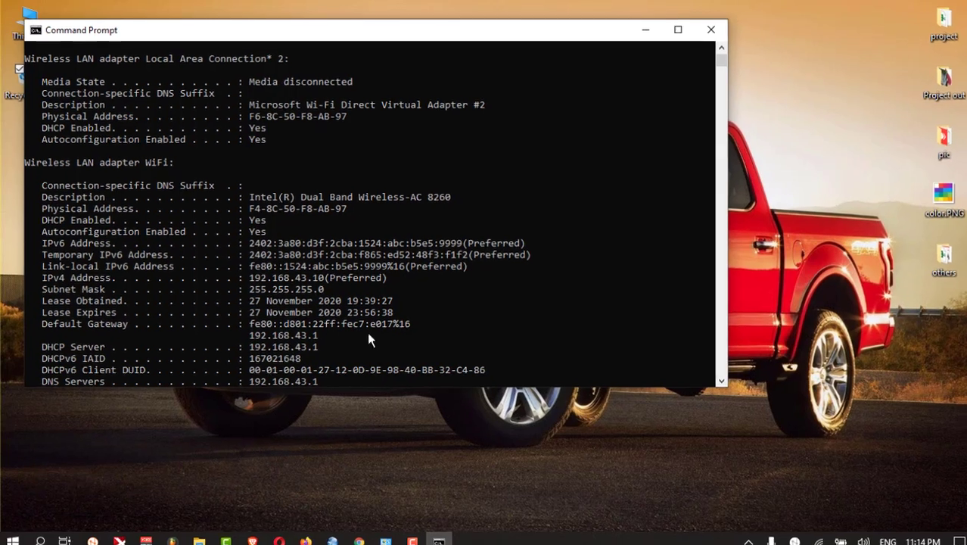
click(678, 31)
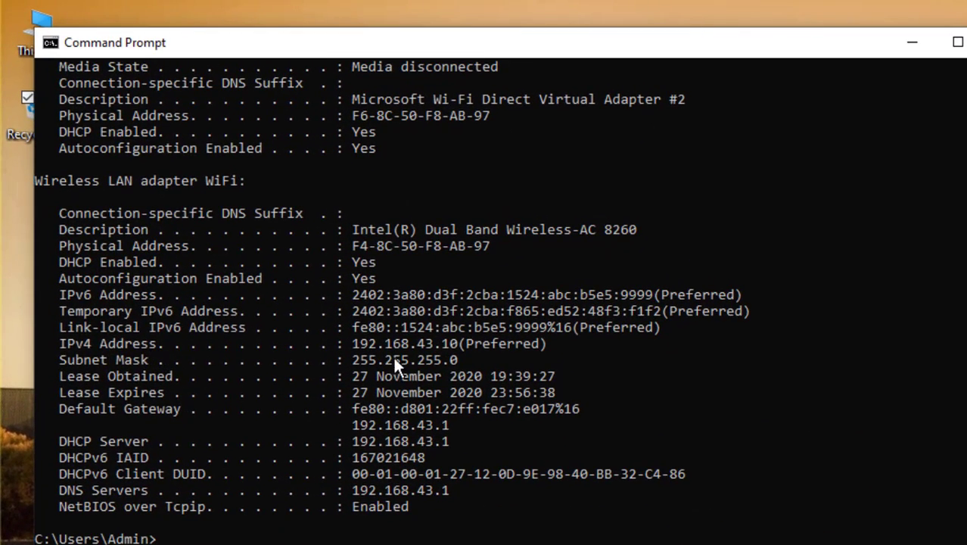
mouse_move(445, 354)
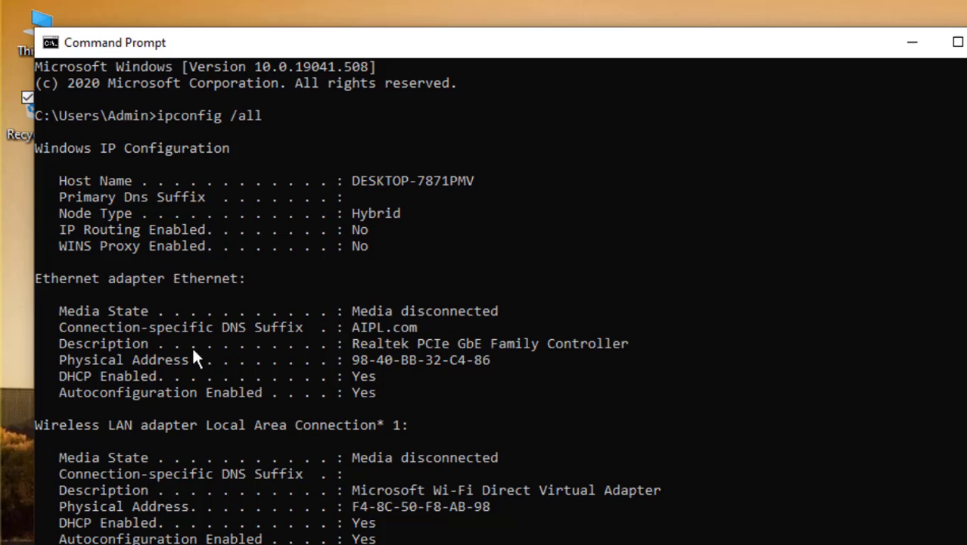
mouse_move(409, 411)
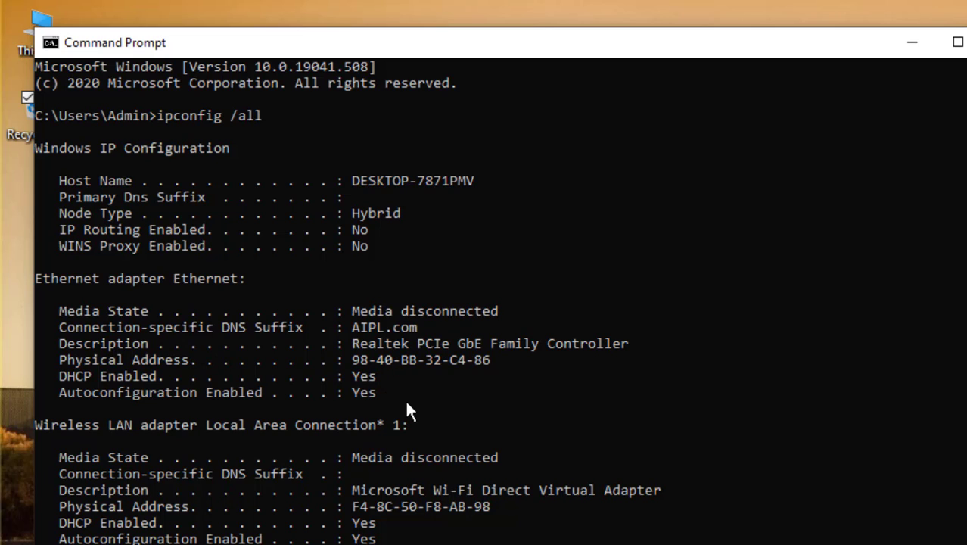
mouse_move(679, 396)
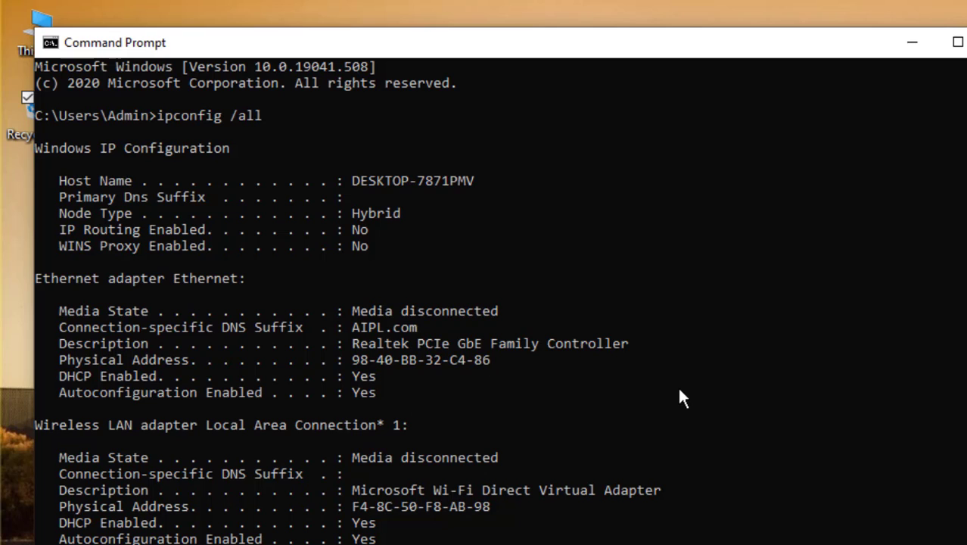
mouse_move(451, 408)
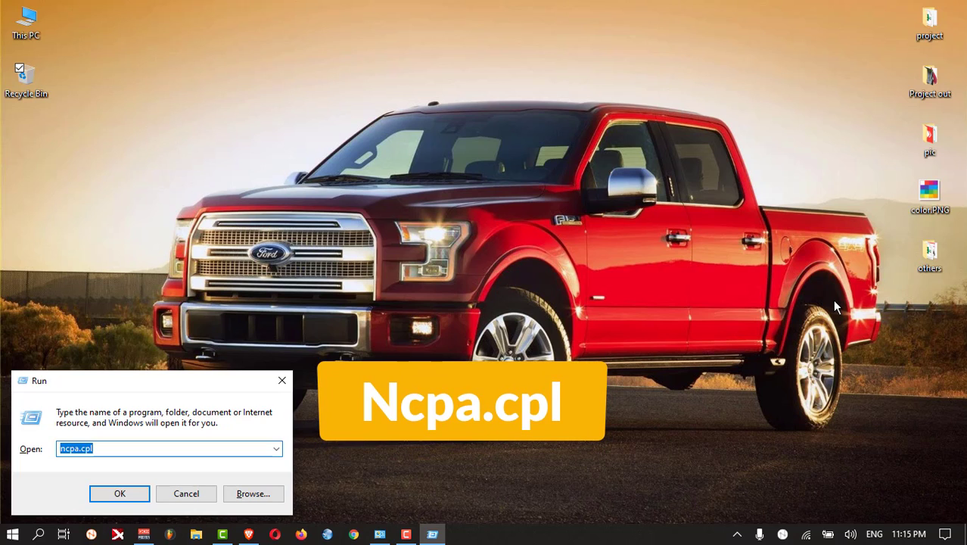
Step: Launch Network Connections from the Run dialog with ncpa.cpl
click(118, 493)
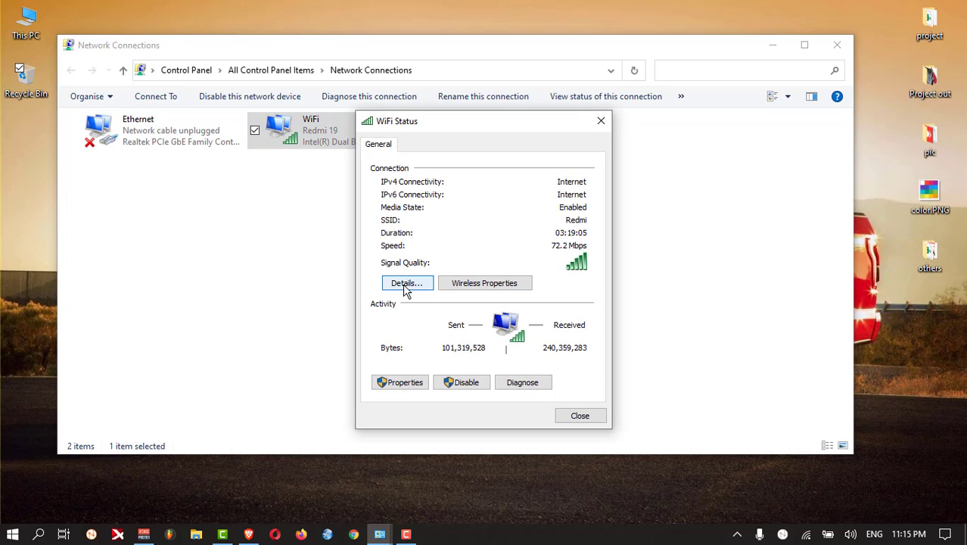
Step: View the Wi-Fi connection details showing IPv4 address 192.168.43.10, then close them
click(407, 283)
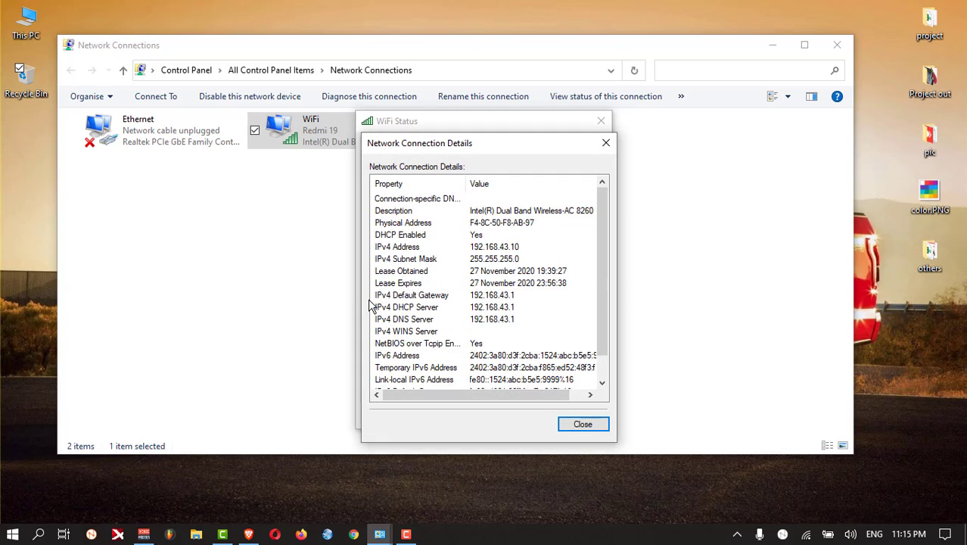
mouse_move(420, 314)
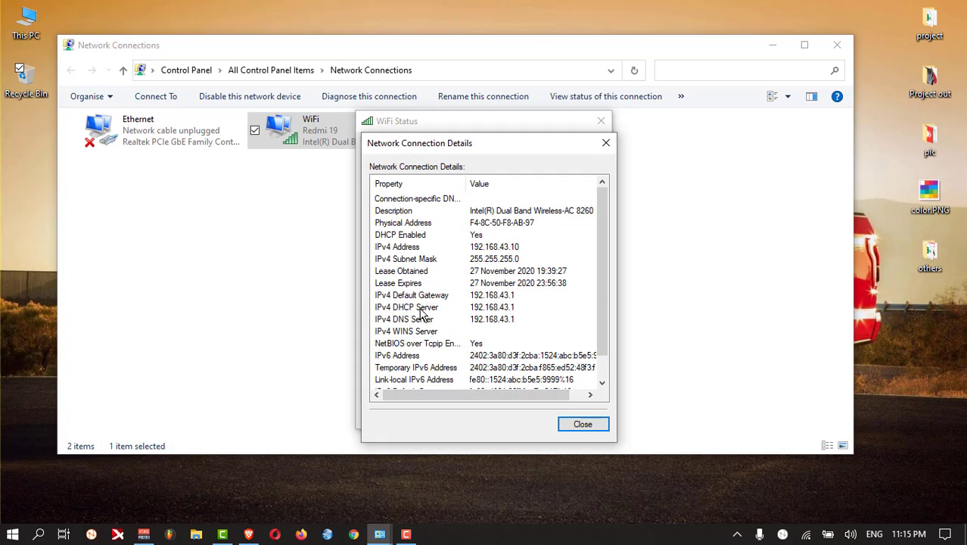
mouse_move(526, 321)
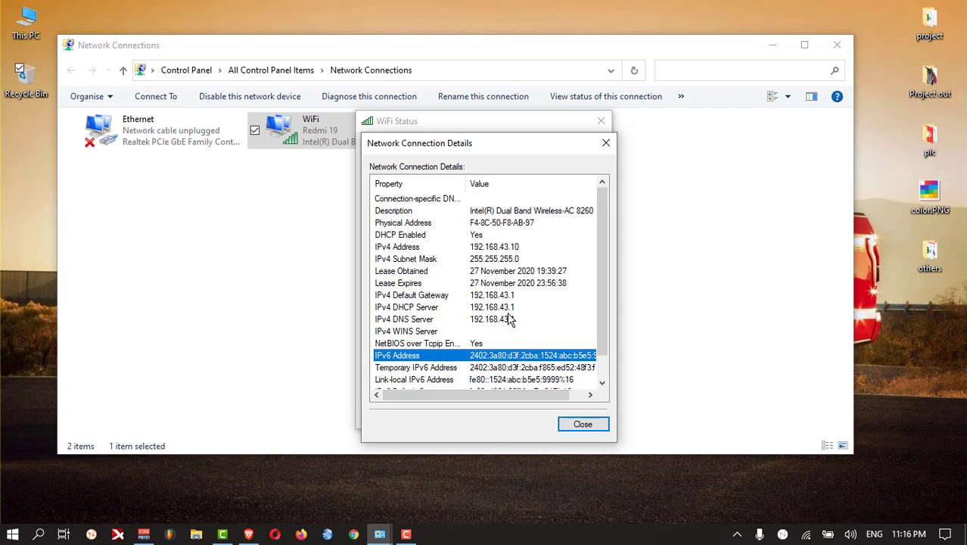
mouse_move(512, 304)
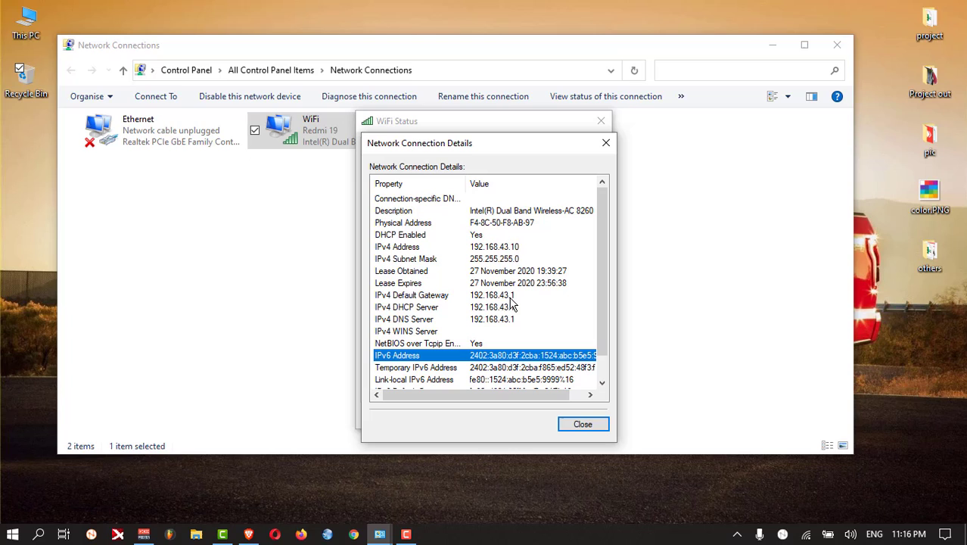
click(583, 424)
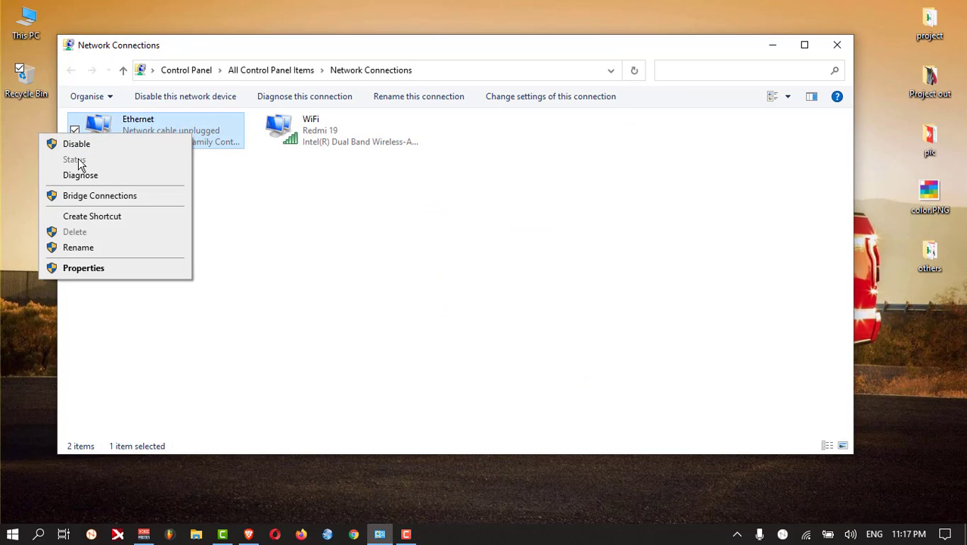
mouse_move(286, 155)
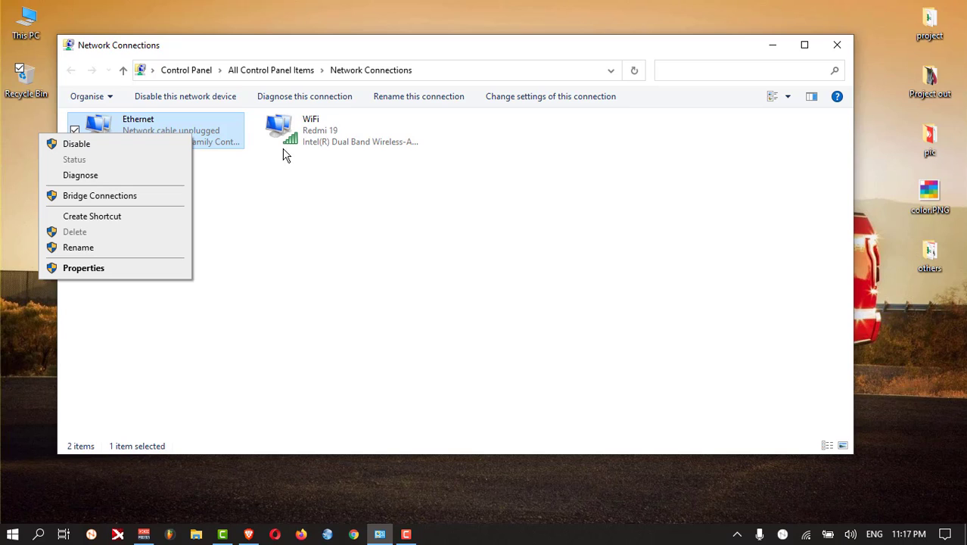
Step: Reopen WiFi Status from Network Connections, check its details again and close the dialog
click(336, 130)
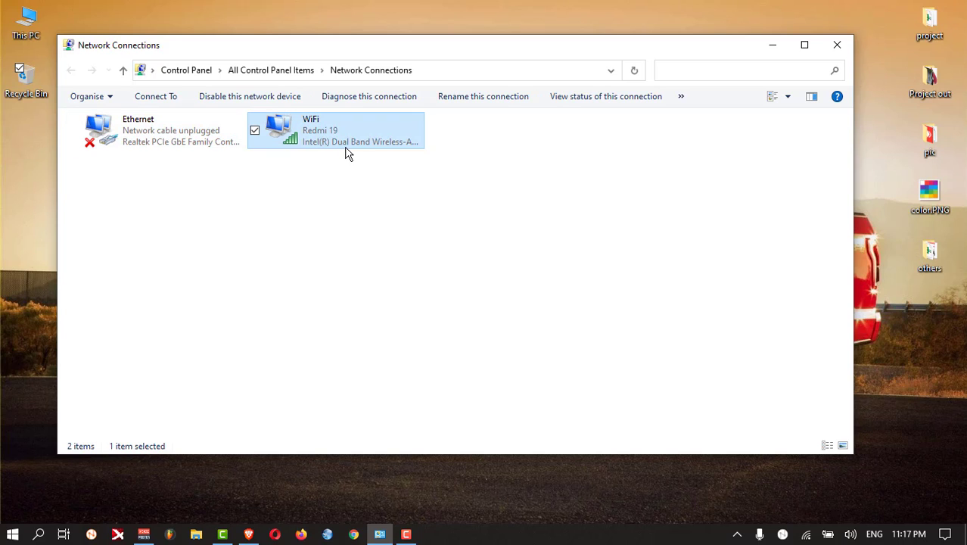
double_click(336, 131)
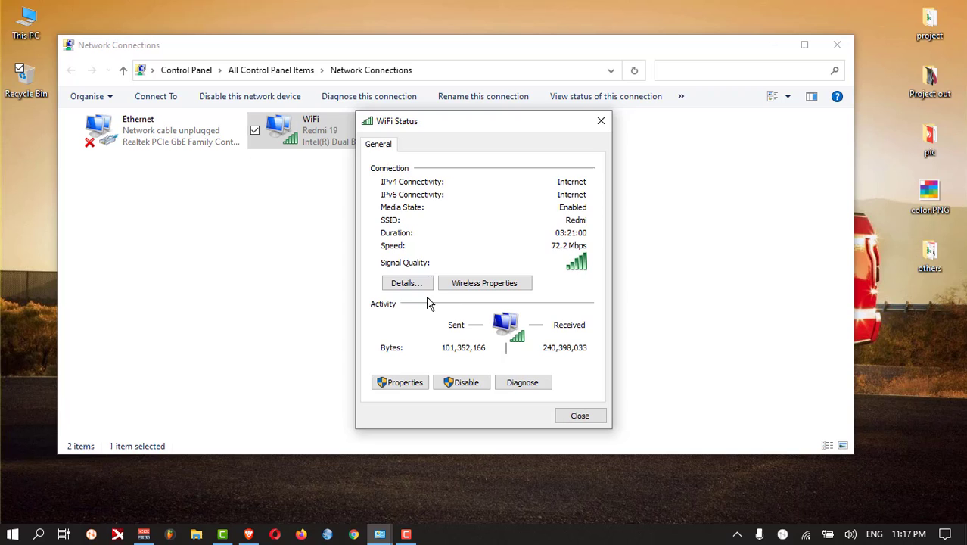
click(405, 283)
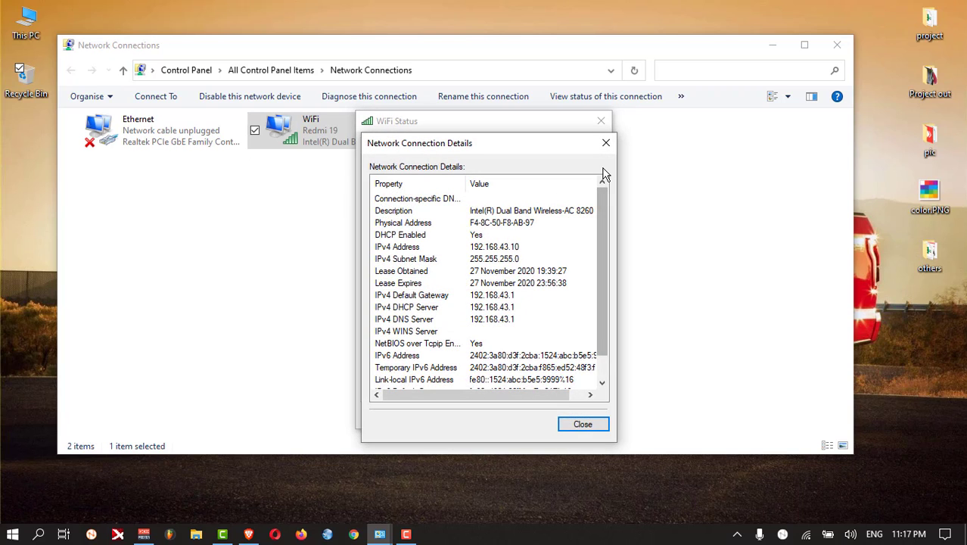
click(605, 142)
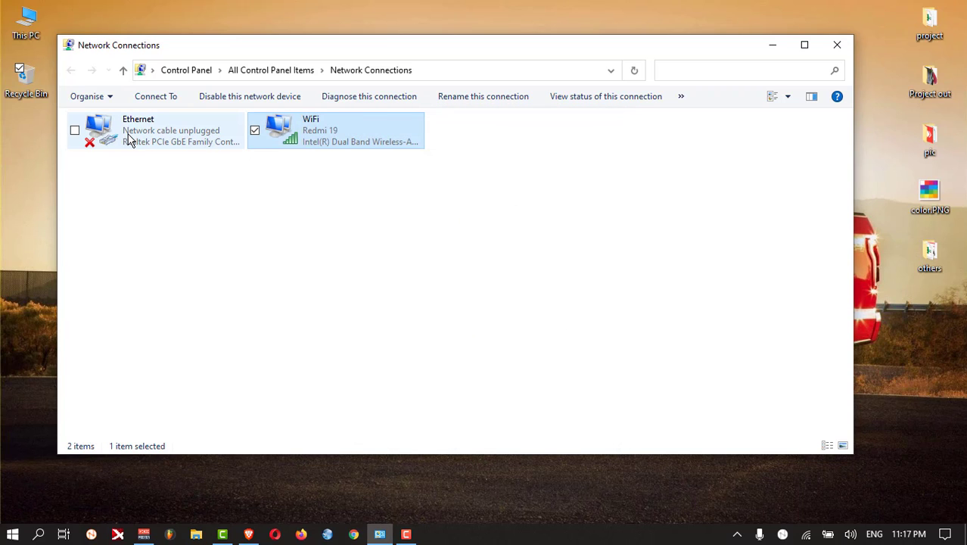
mouse_move(130, 139)
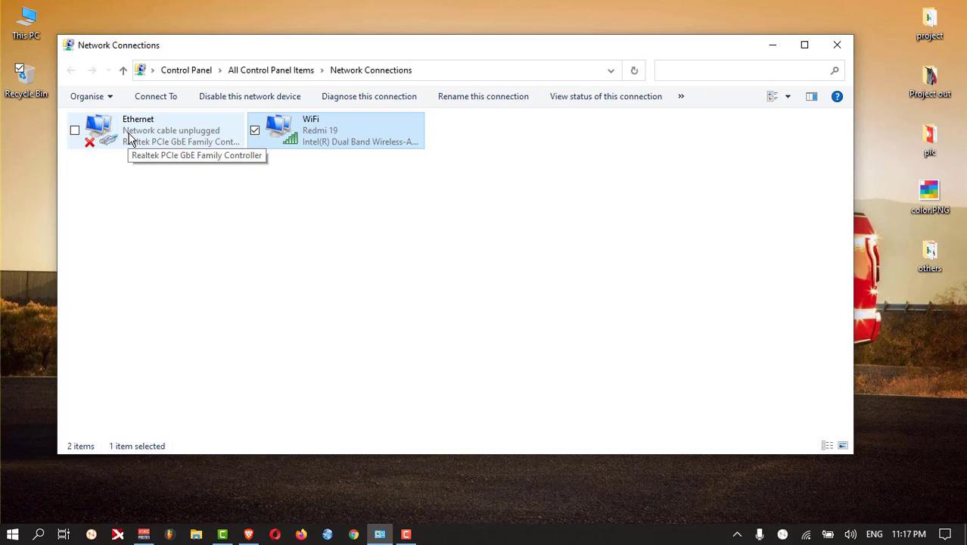
Step: Bring up the context menu for the unplugged Ethernet adapter
right_click(133, 130)
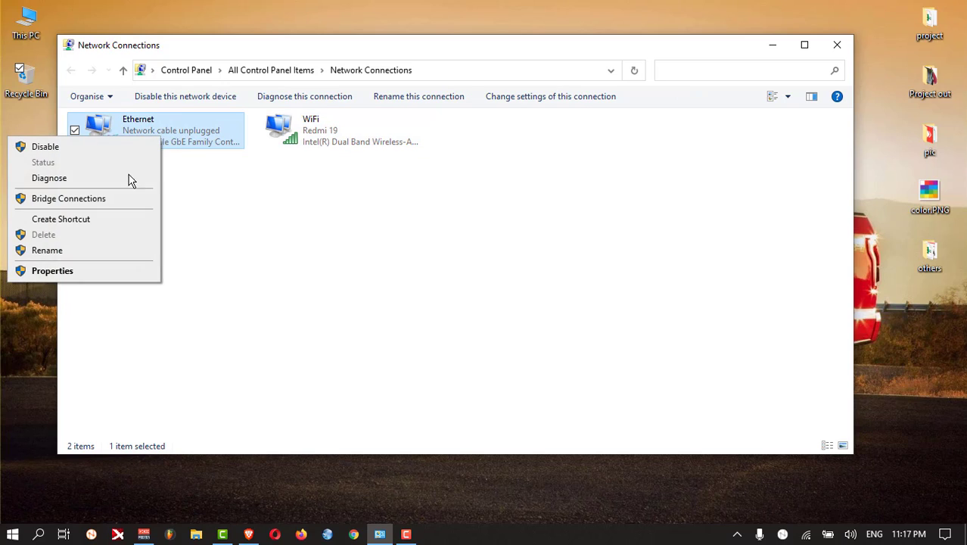